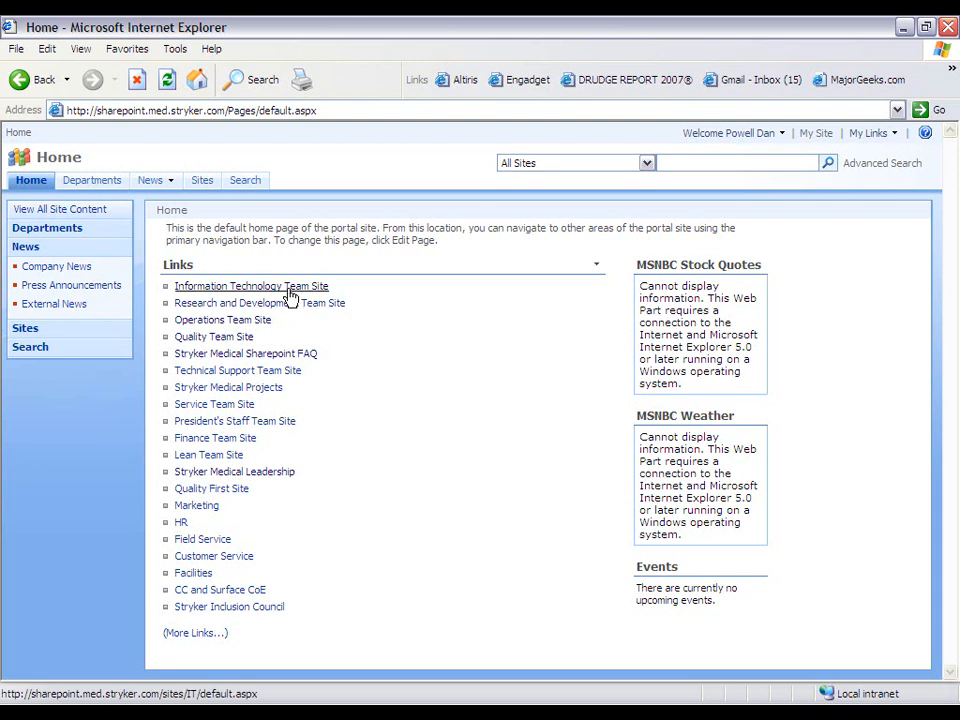
Visit the Information Technology Team Site and its SharePoint Training subsite, then climb back via breadcrumbs.
{"action": "left_click", "coordinate": [251, 286]}
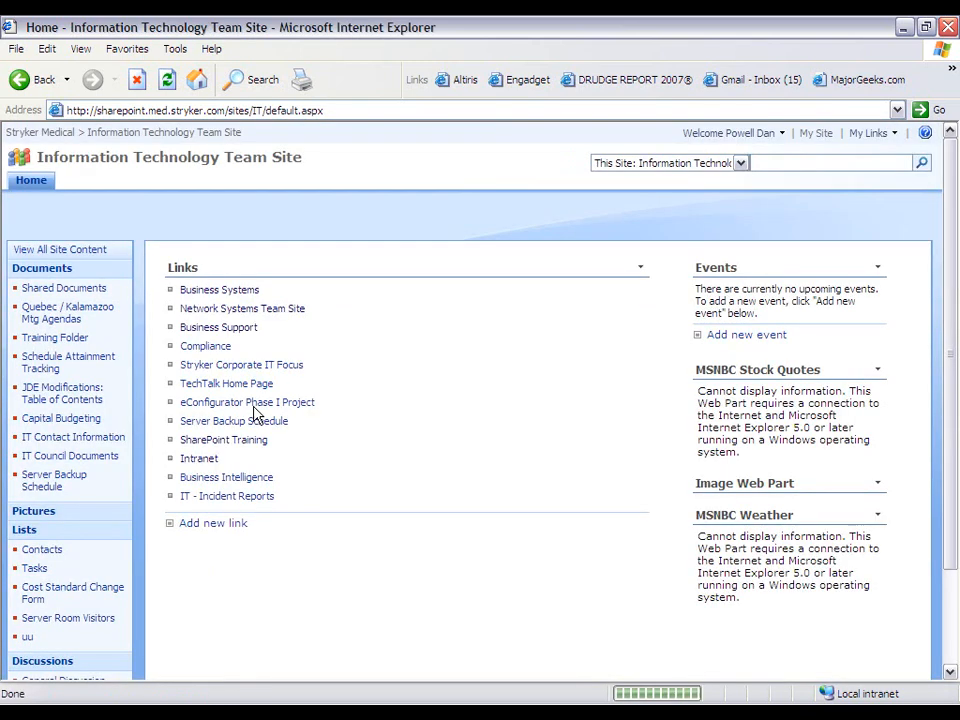
{"action": "left_click", "coordinate": [223, 440]}
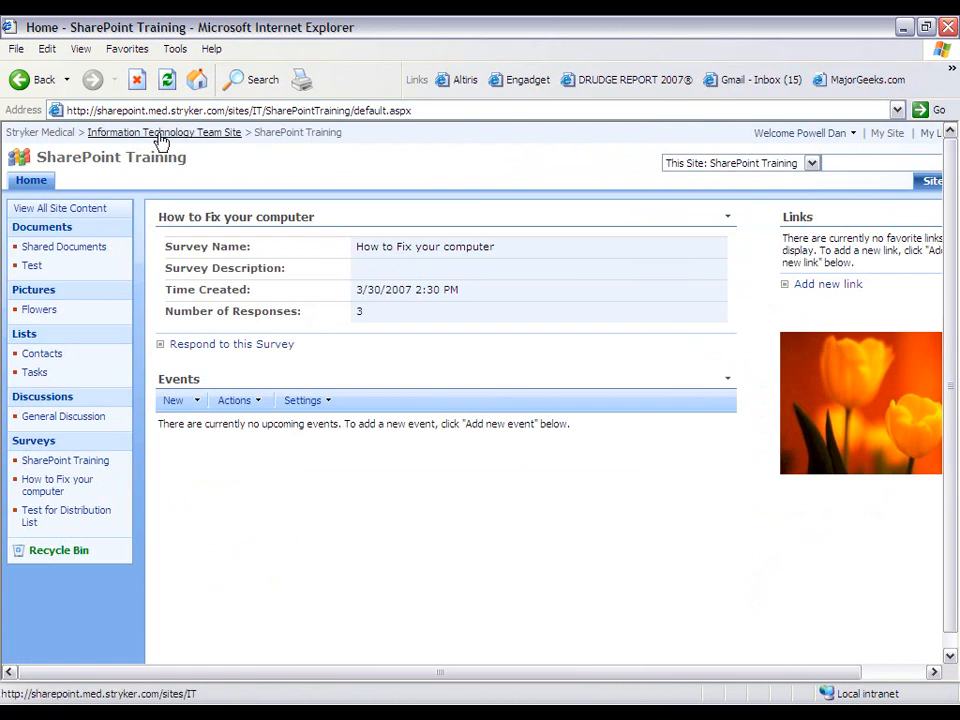
{"action": "mouse_move", "coordinate": [297, 132]}
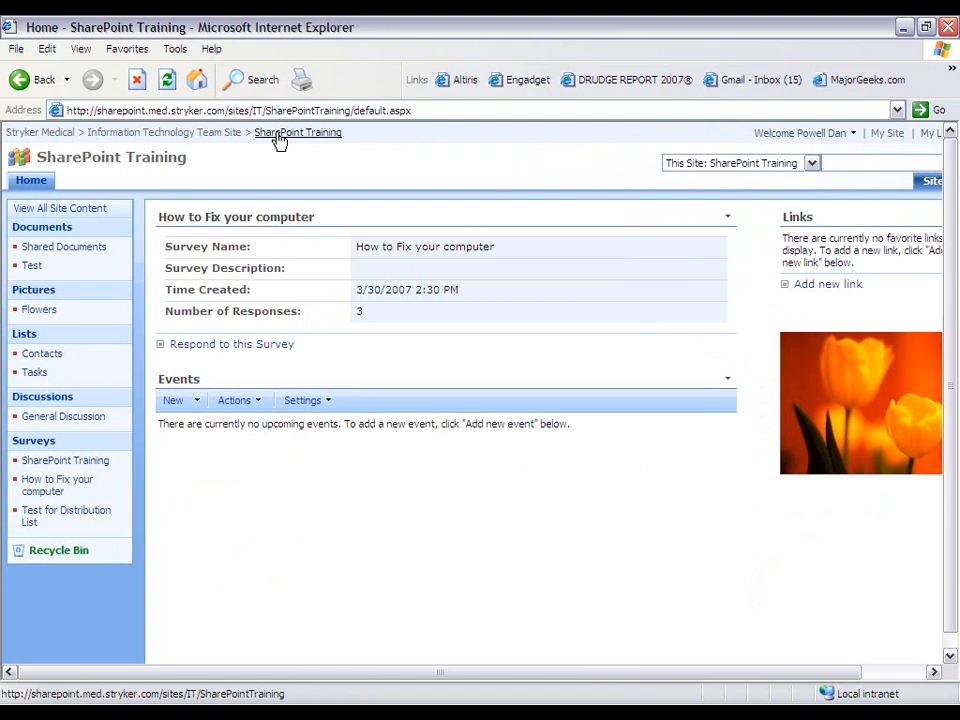
{"action": "left_click", "coordinate": [163, 132]}
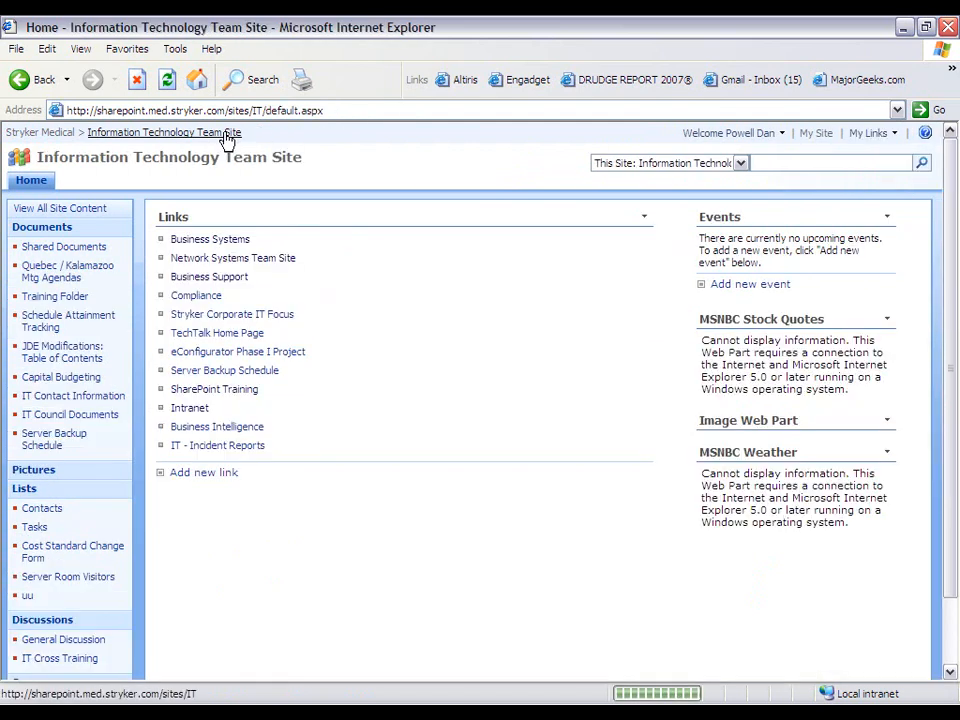
{"action": "mouse_move", "coordinate": [38, 132]}
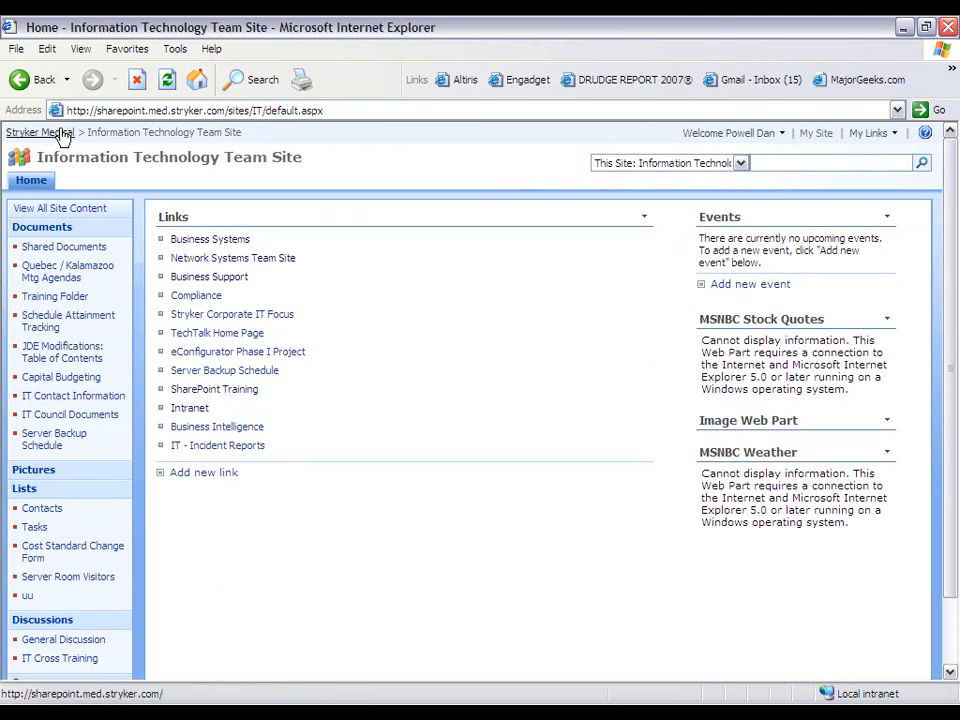
{"action": "left_click", "coordinate": [33, 132]}
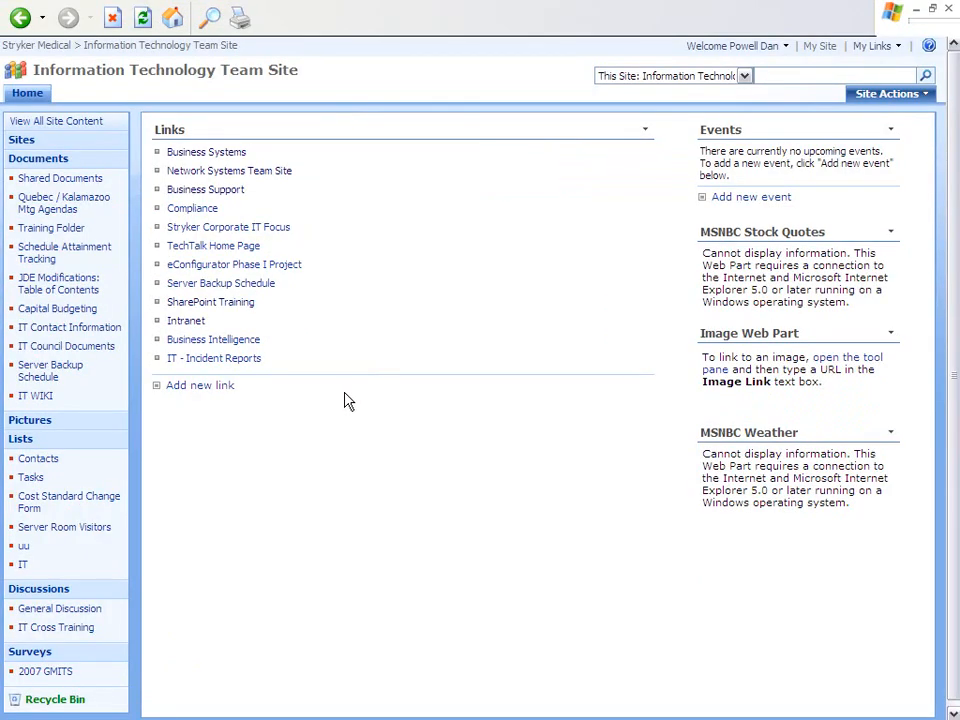
{"action": "mouse_move", "coordinate": [28, 152]}
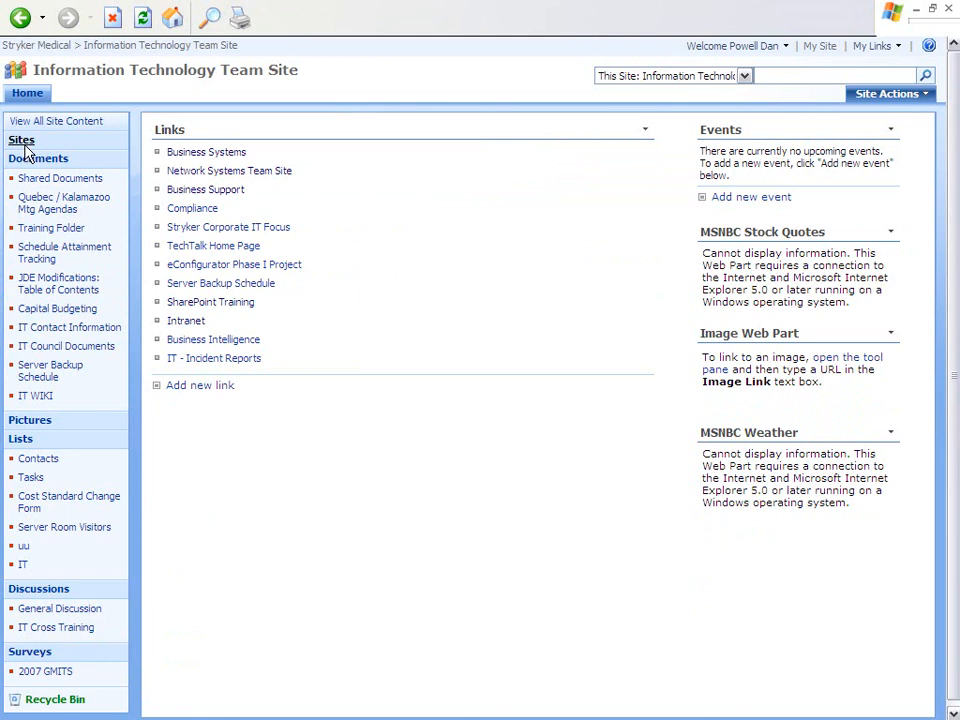
{"action": "mouse_move", "coordinate": [50, 370]}
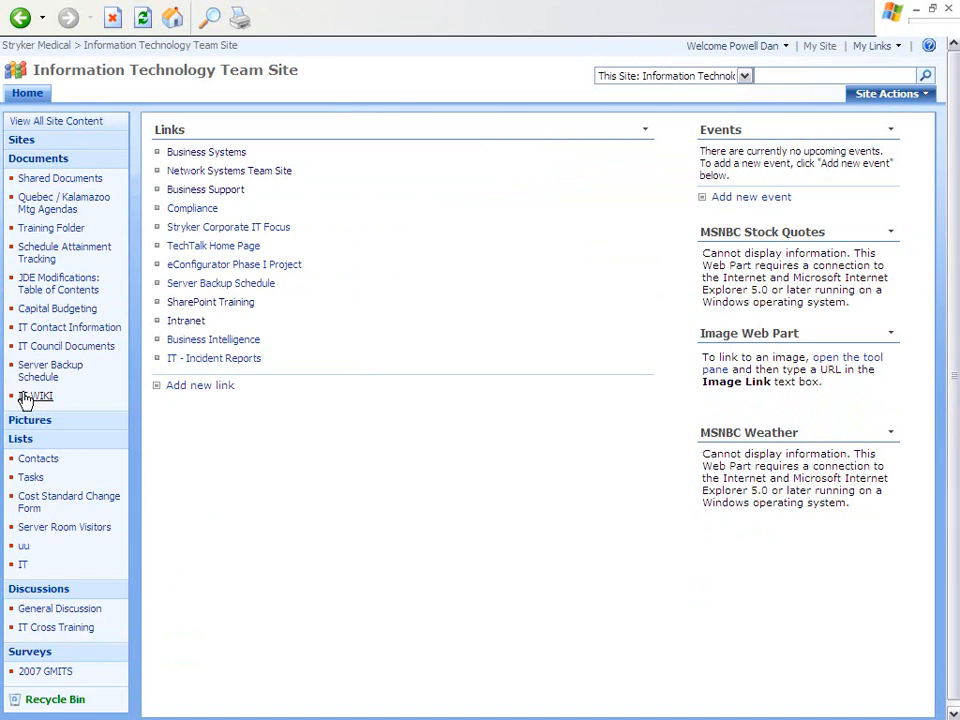
Choose IT WIKI under Documents in the Quick Launch.
{"action": "left_click", "coordinate": [36, 396]}
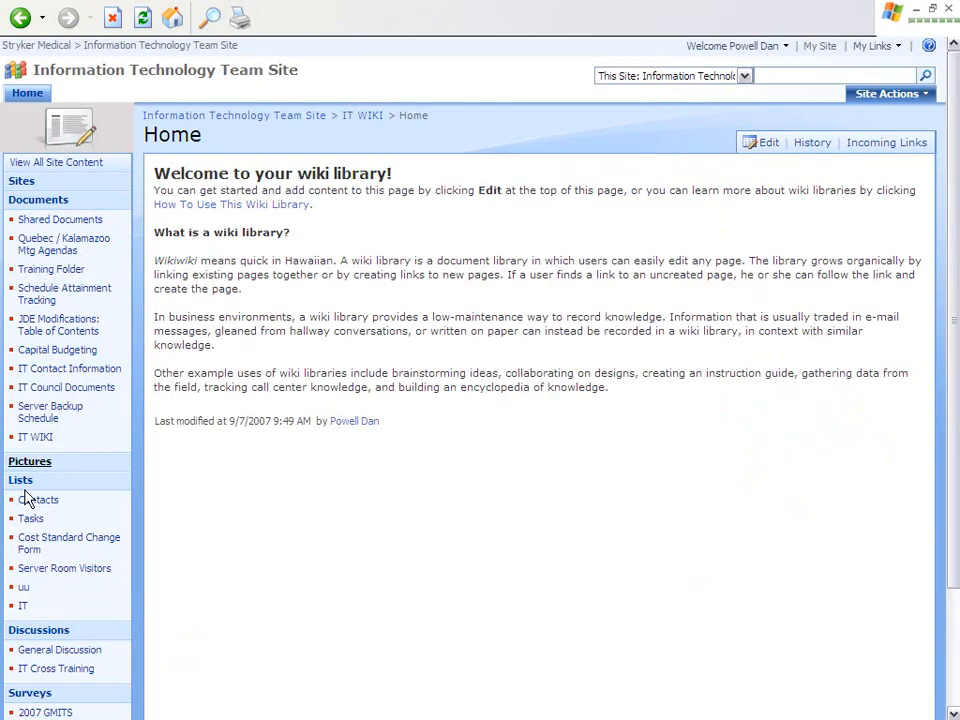
{"action": "mouse_move", "coordinate": [64, 568]}
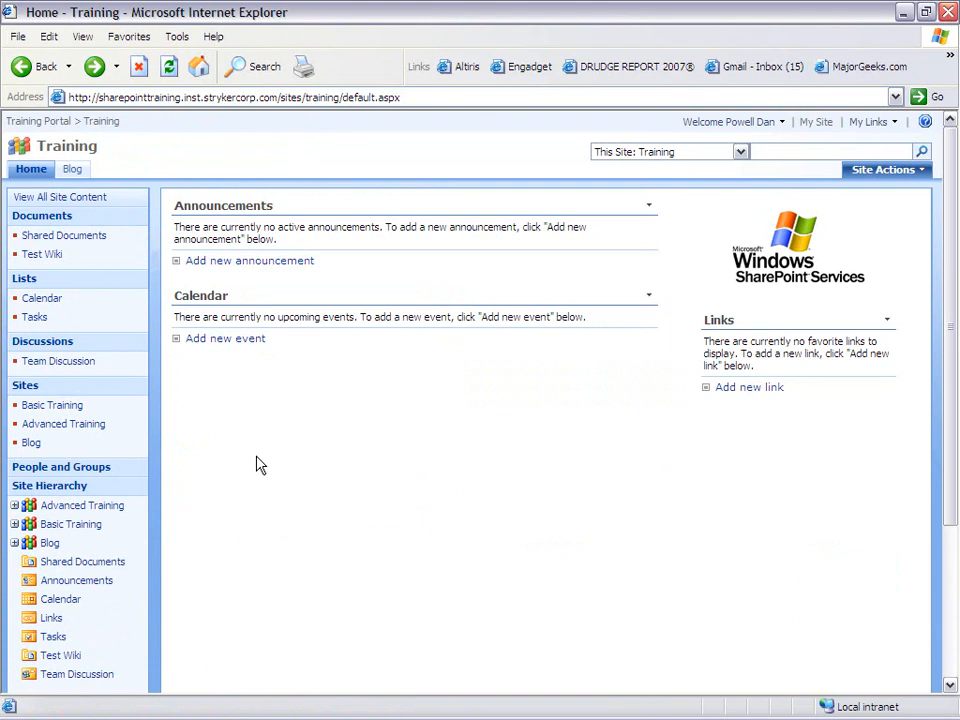
{"action": "mouse_move", "coordinate": [102, 465]}
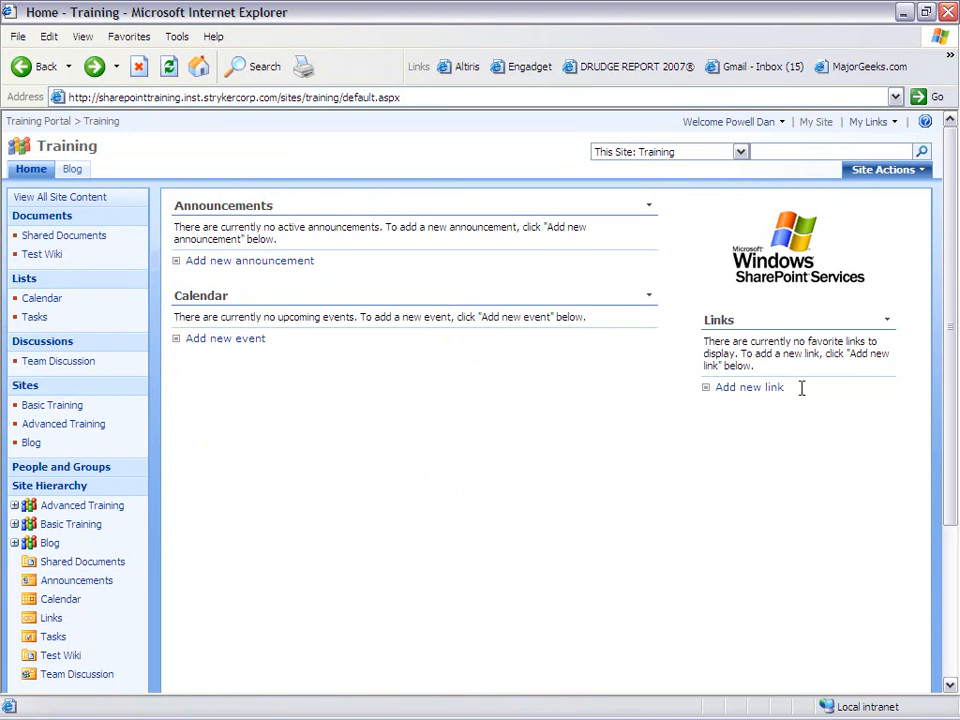
Choose Site Settings from the Site Actions menu.
{"action": "left_click", "coordinate": [884, 169]}
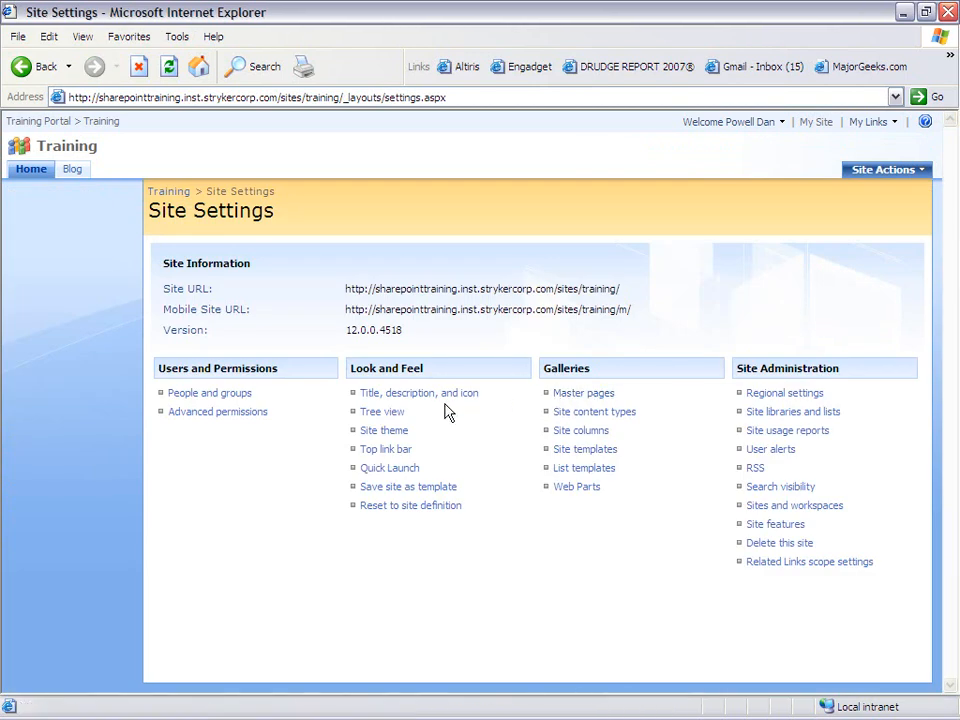
Confirm the Tree view settings with Quick Launch and Tree View both enabled.
{"action": "left_click", "coordinate": [382, 411]}
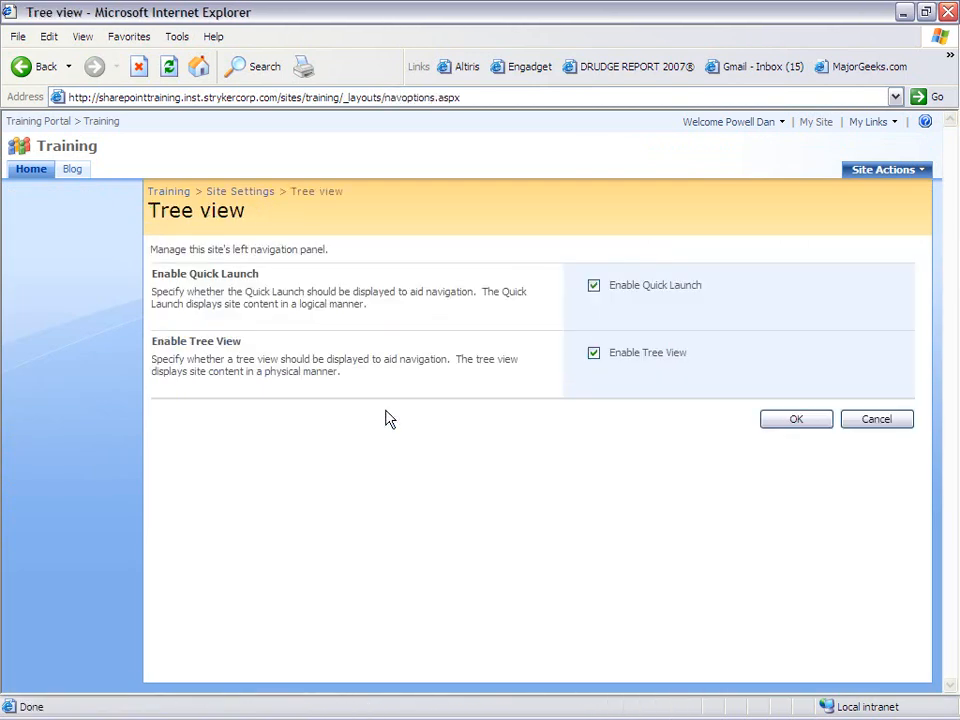
{"action": "mouse_move", "coordinate": [608, 376]}
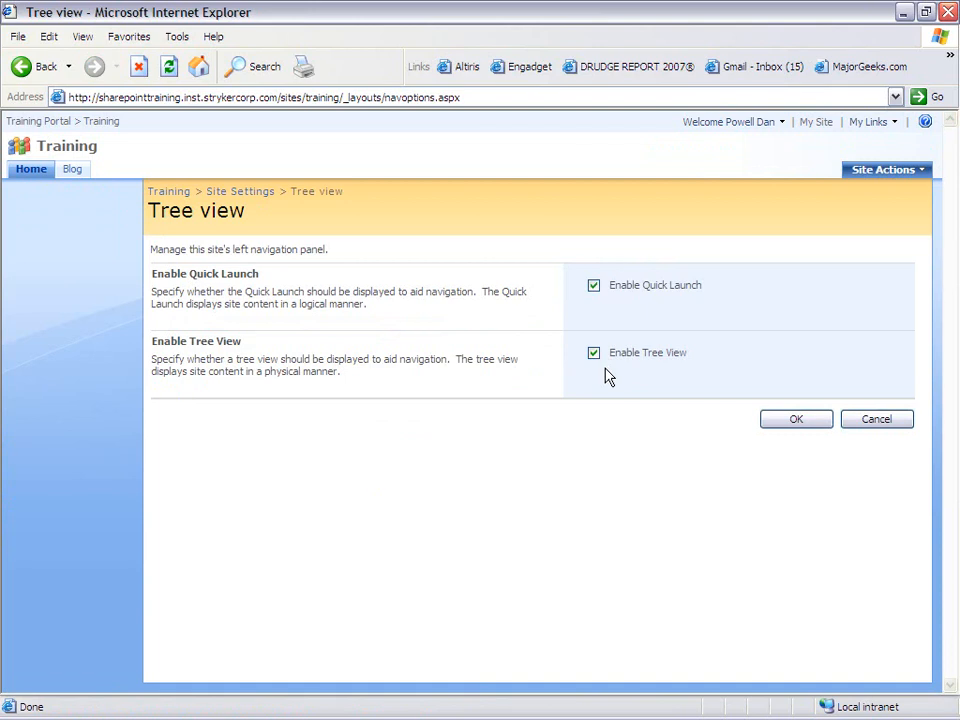
{"action": "mouse_move", "coordinate": [795, 419]}
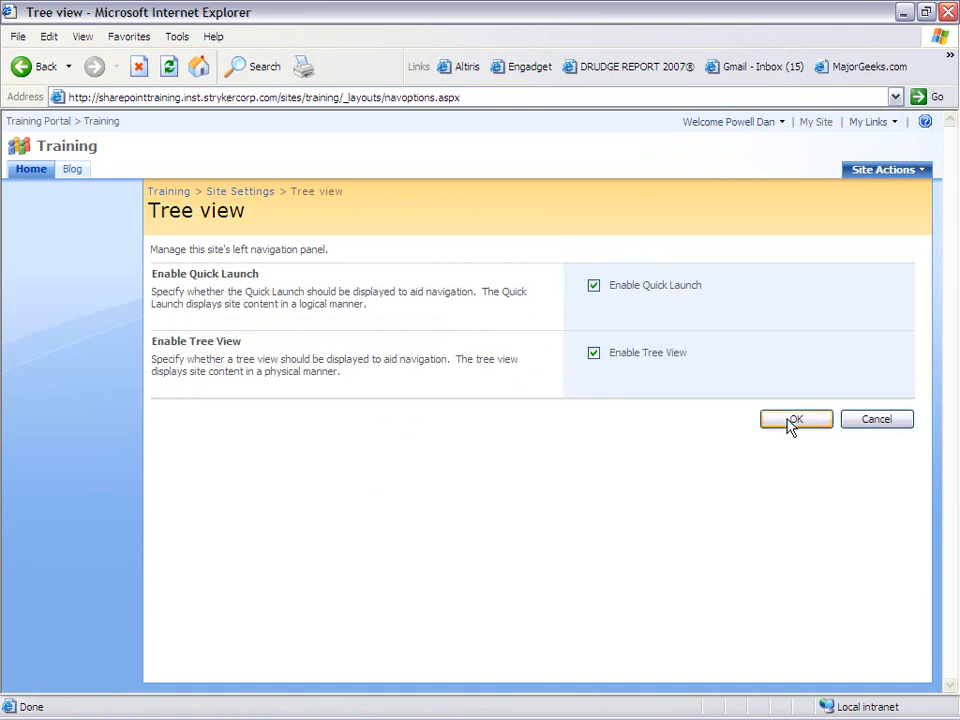
{"action": "left_click", "coordinate": [795, 419]}
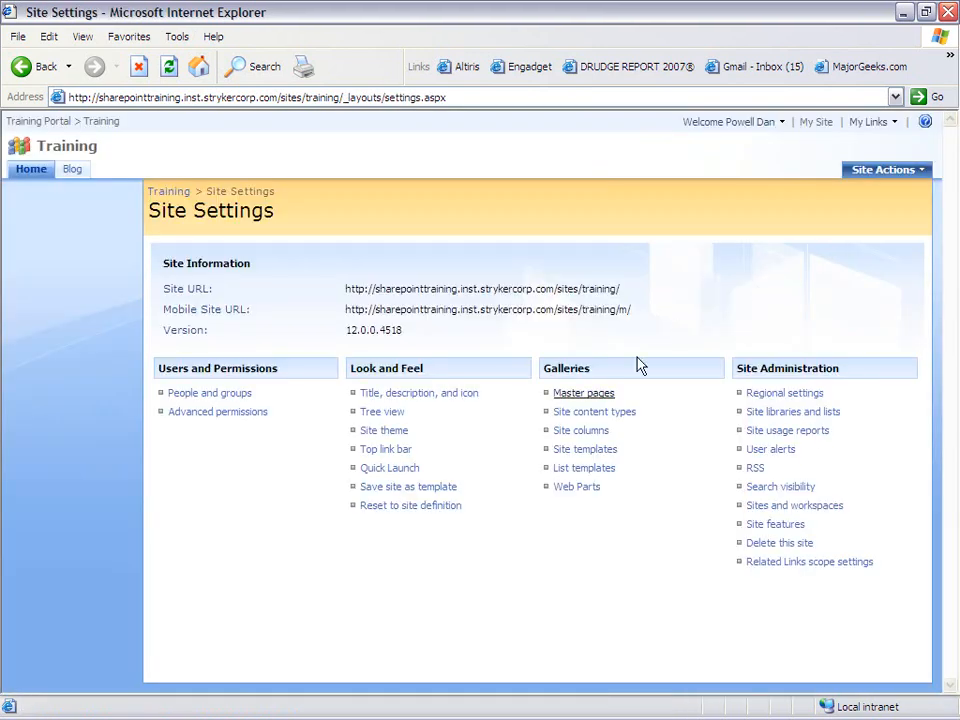
Start a New Link from the Top link bar page and focus its description field.
{"action": "left_click", "coordinate": [385, 448]}
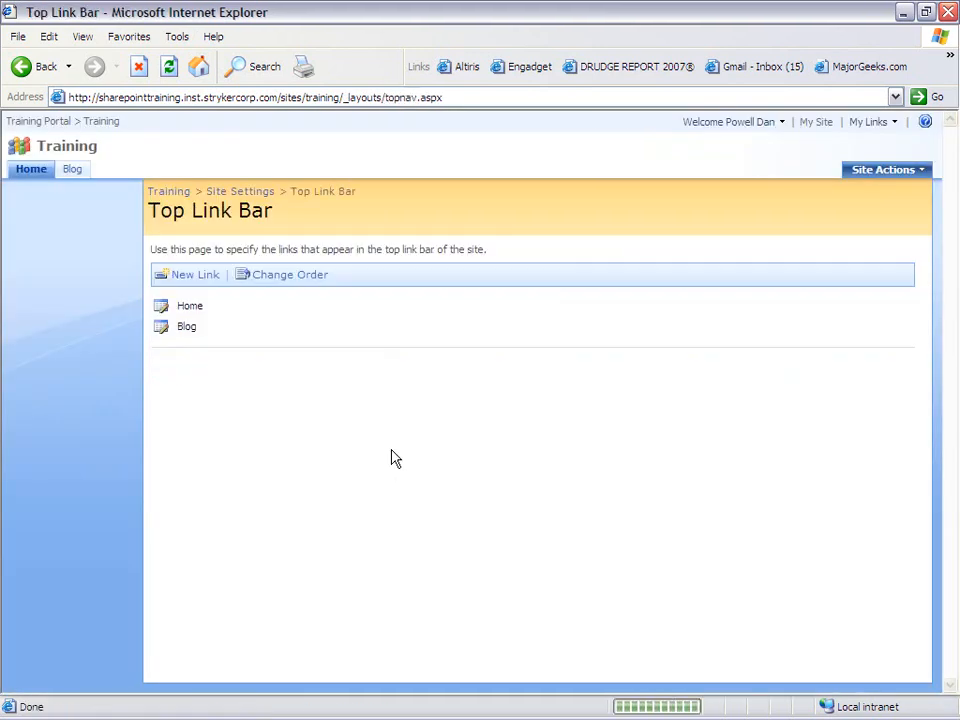
{"action": "mouse_move", "coordinate": [195, 274]}
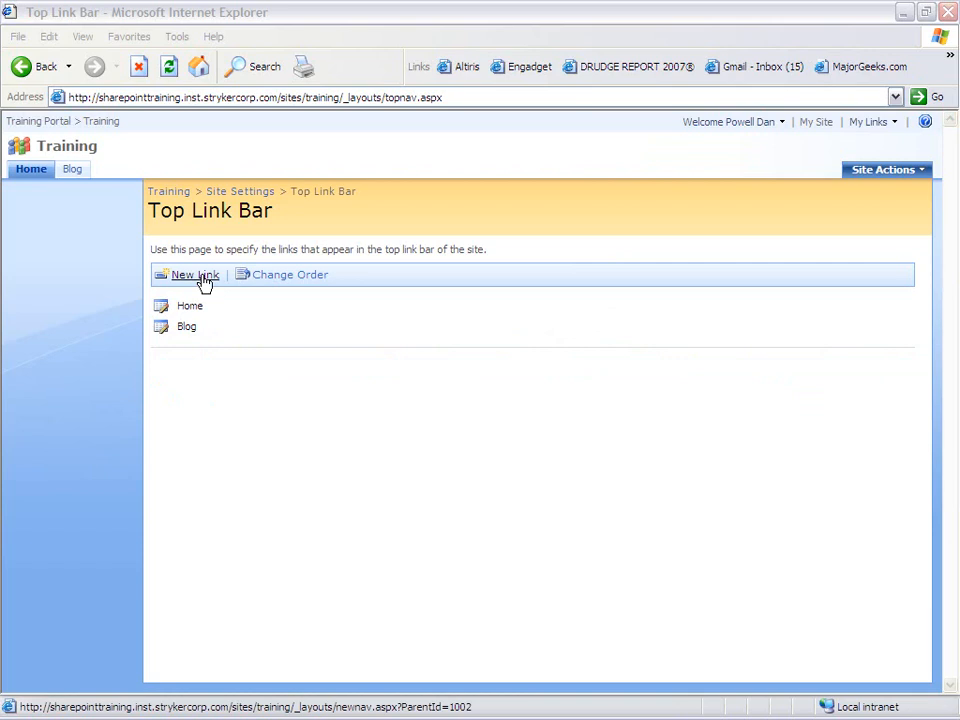
{"action": "left_click", "coordinate": [192, 274]}
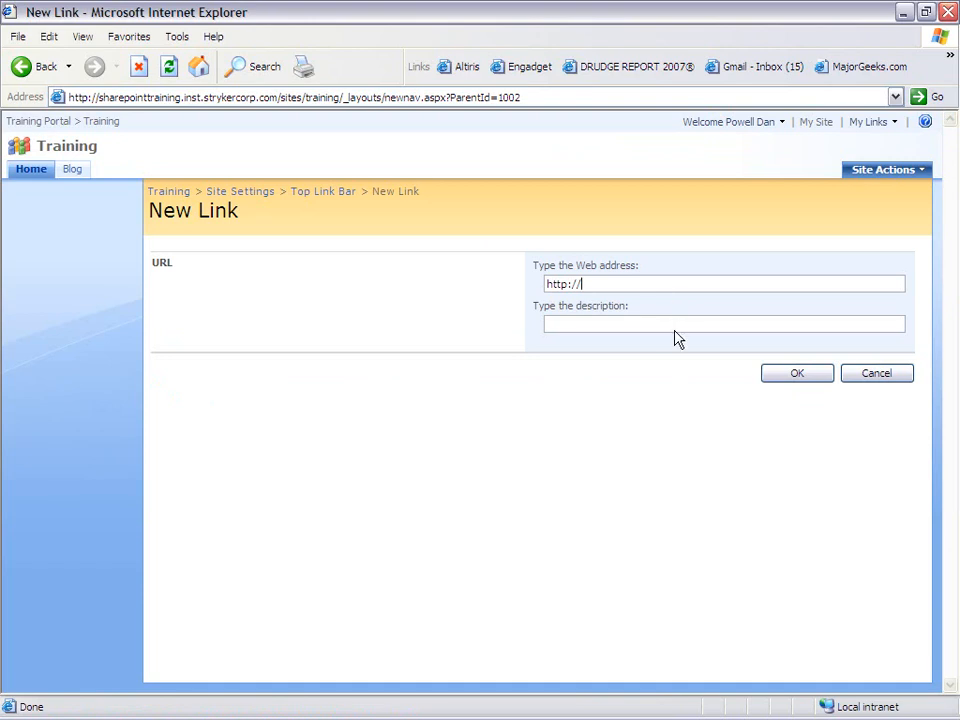
{"action": "left_click", "coordinate": [722, 323]}
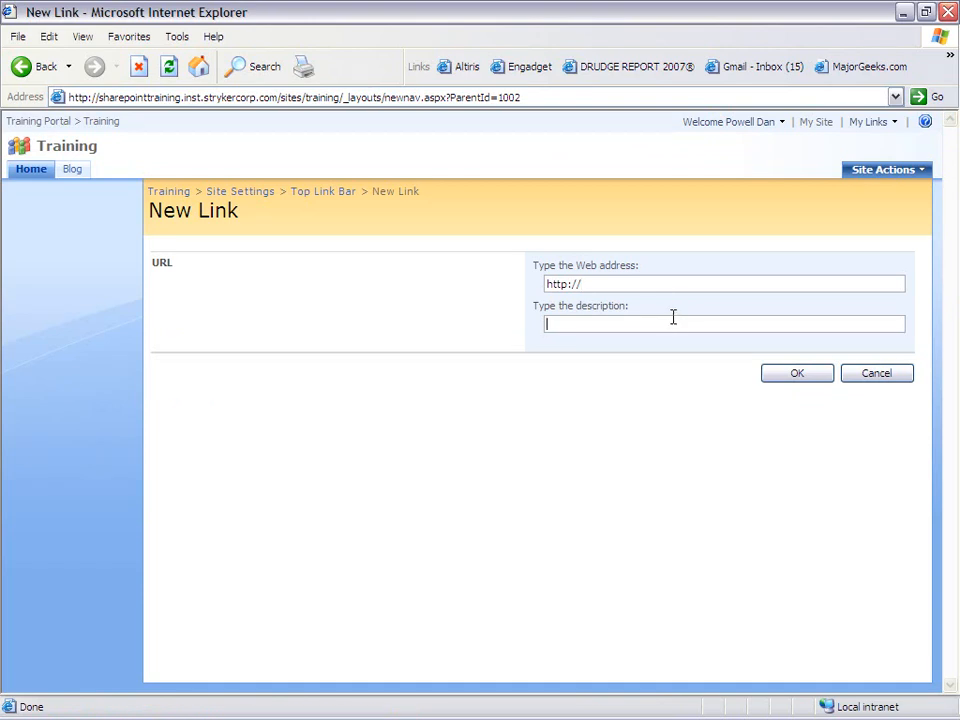
{"action": "mouse_move", "coordinate": [72, 169]}
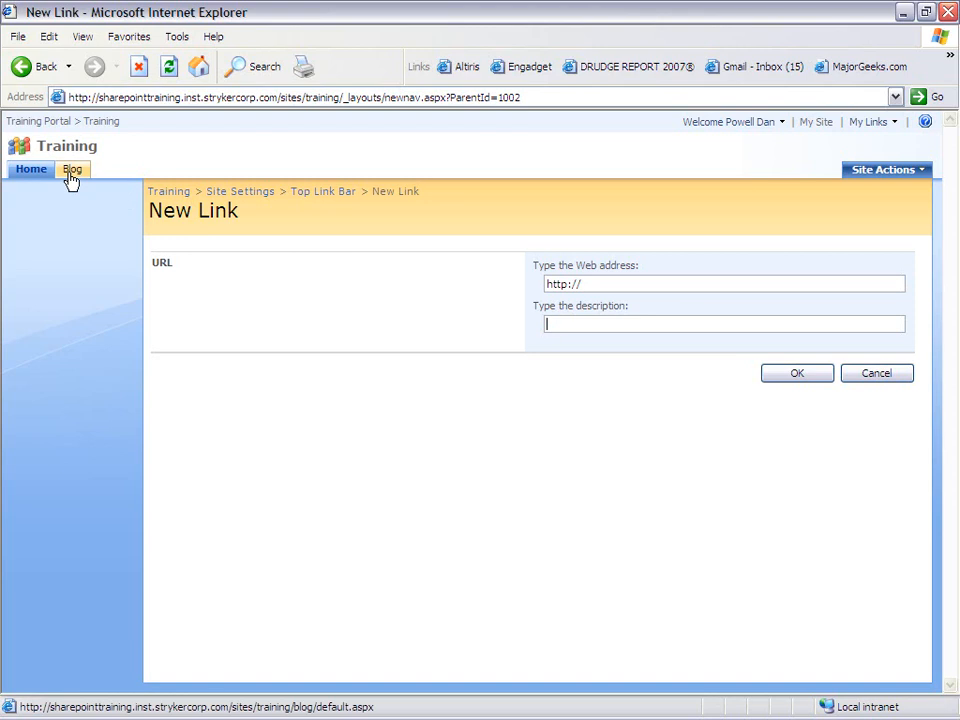